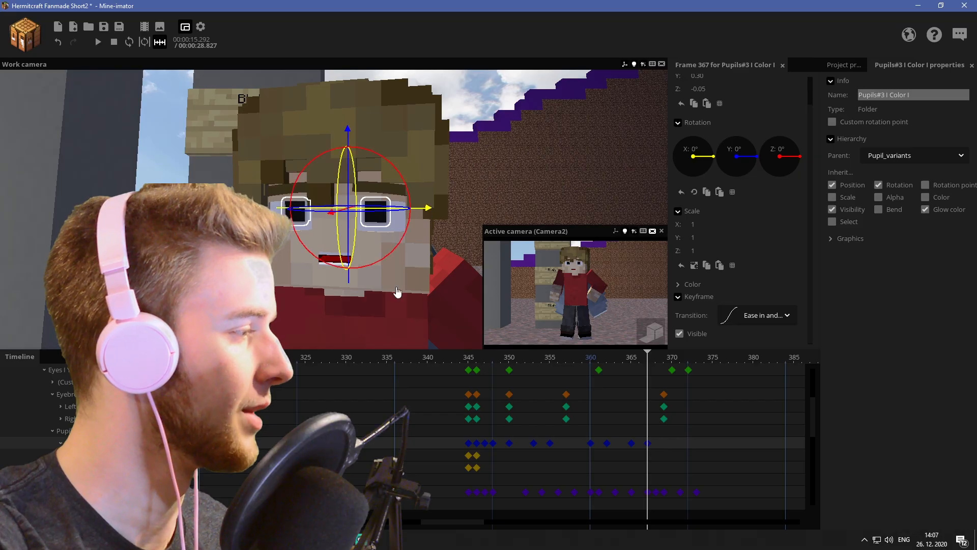
# Step: Save the Hermitcraft Fanmade Short2 project with its new eye and pupil keyframes
pyautogui.press('ctrl+s')
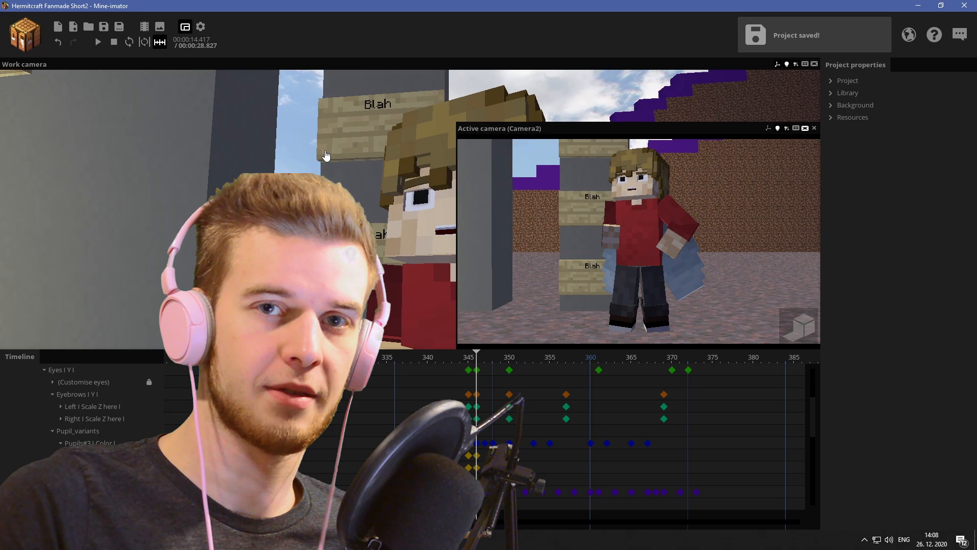